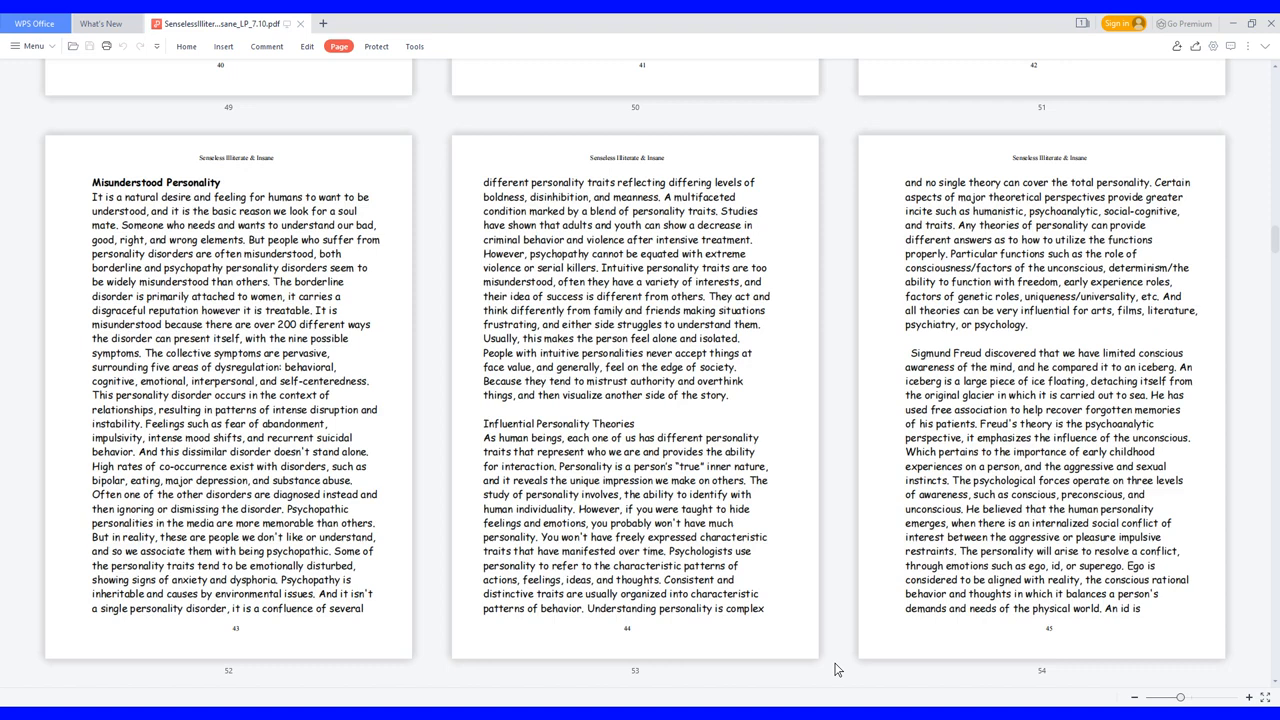
scroll(down, 3)
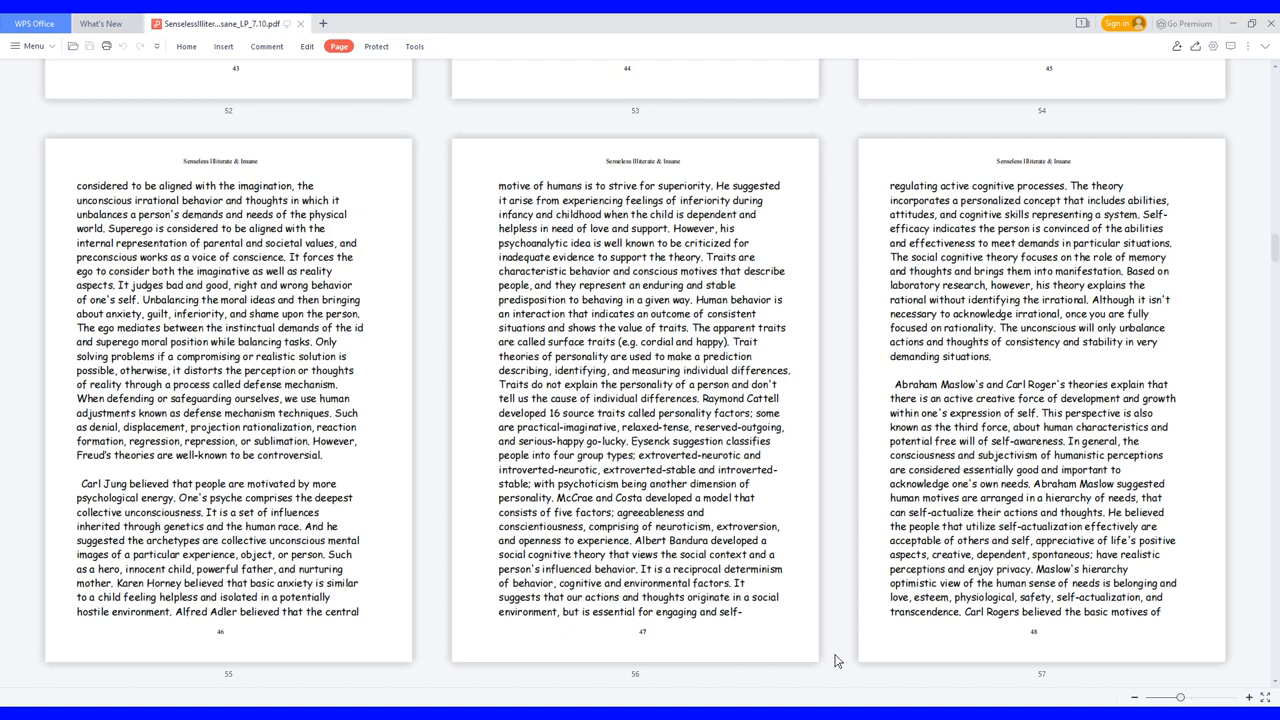
scroll(down, 3)
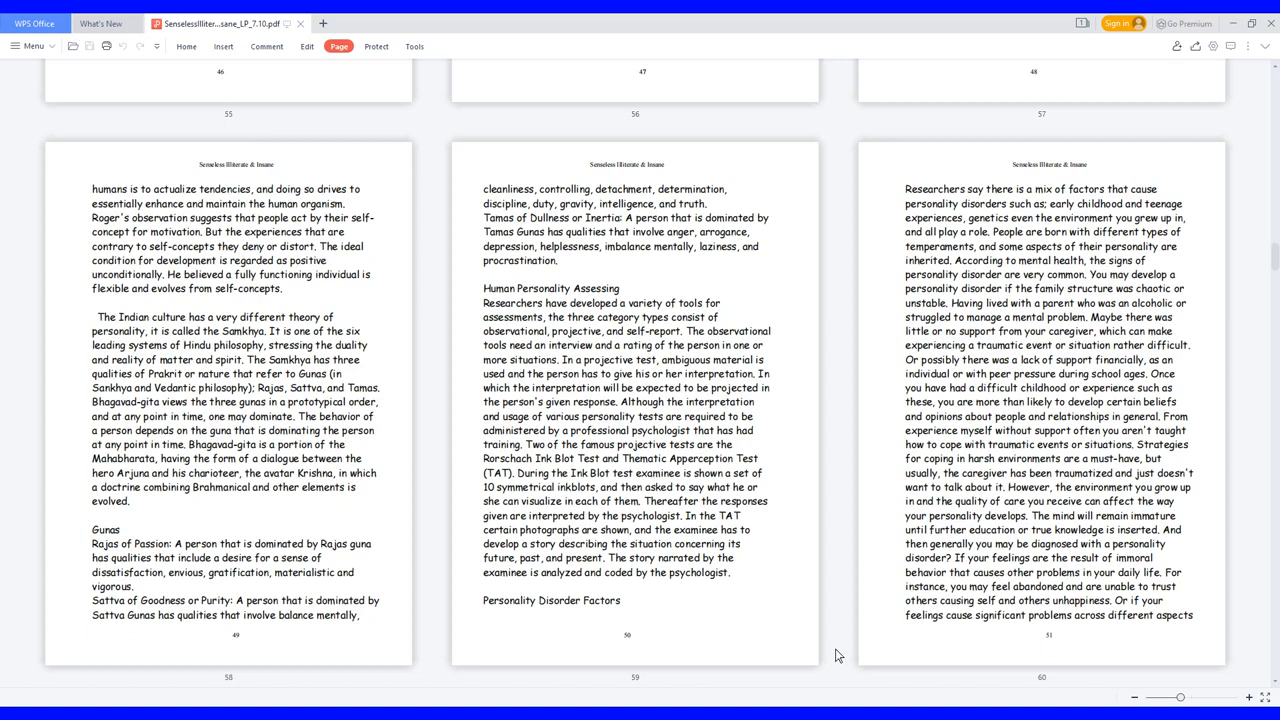
scroll(down, 3)
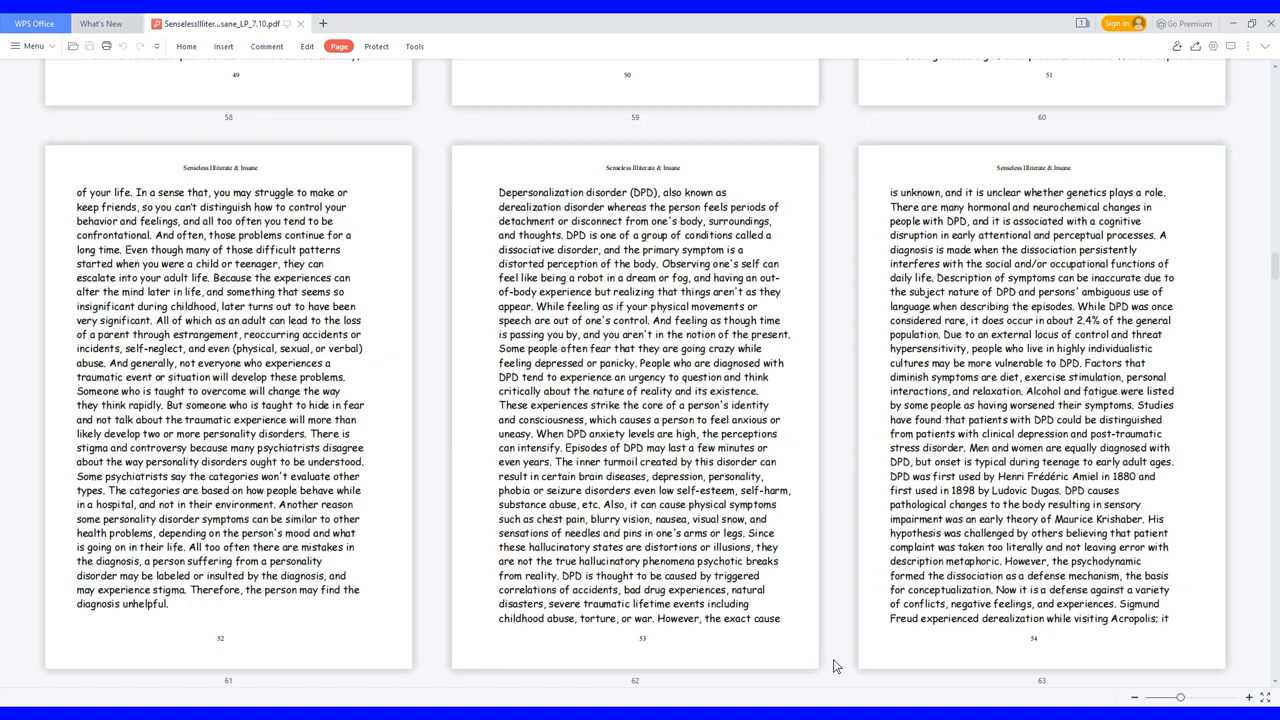
scroll(down, 3)
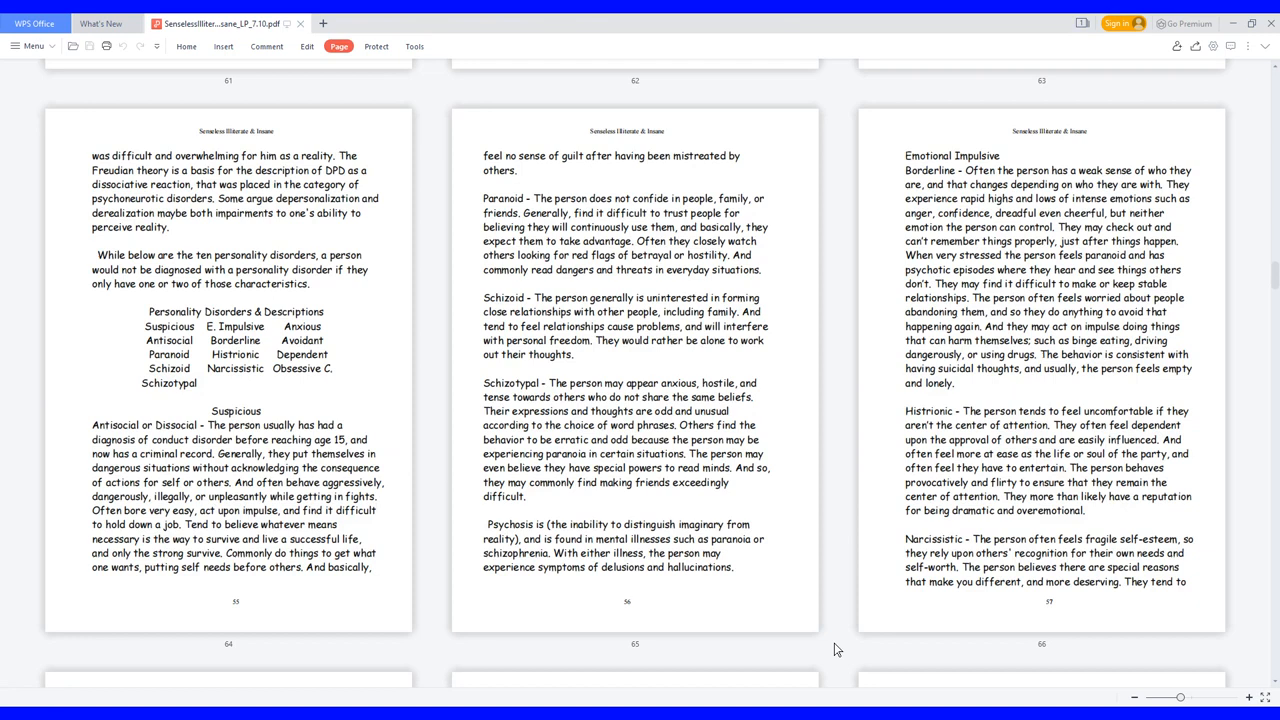
scroll(down, 3)
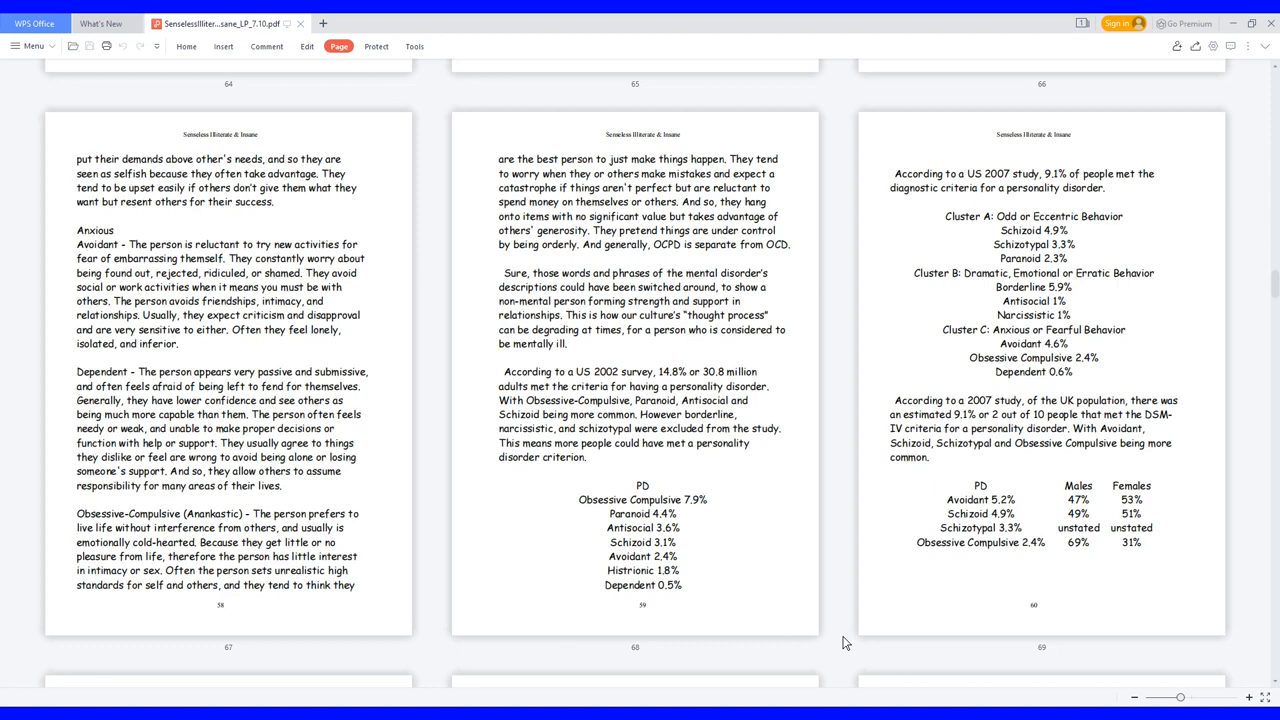
scroll(down, 3)
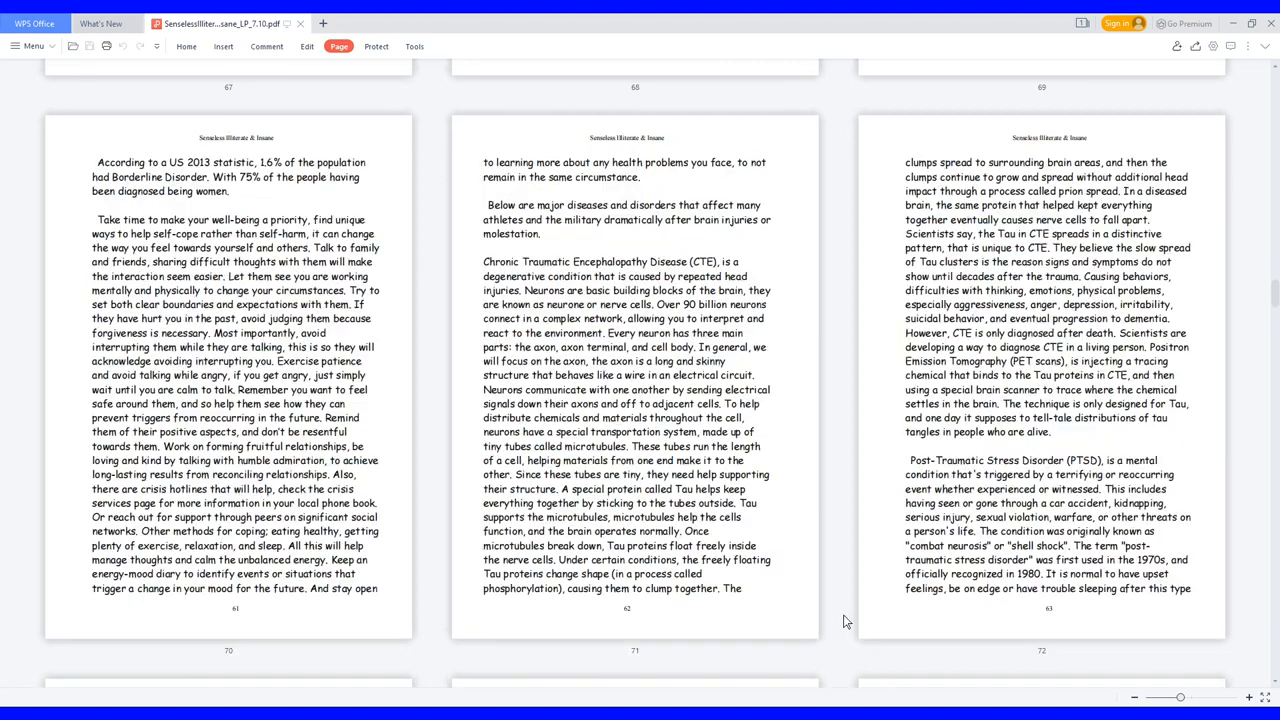